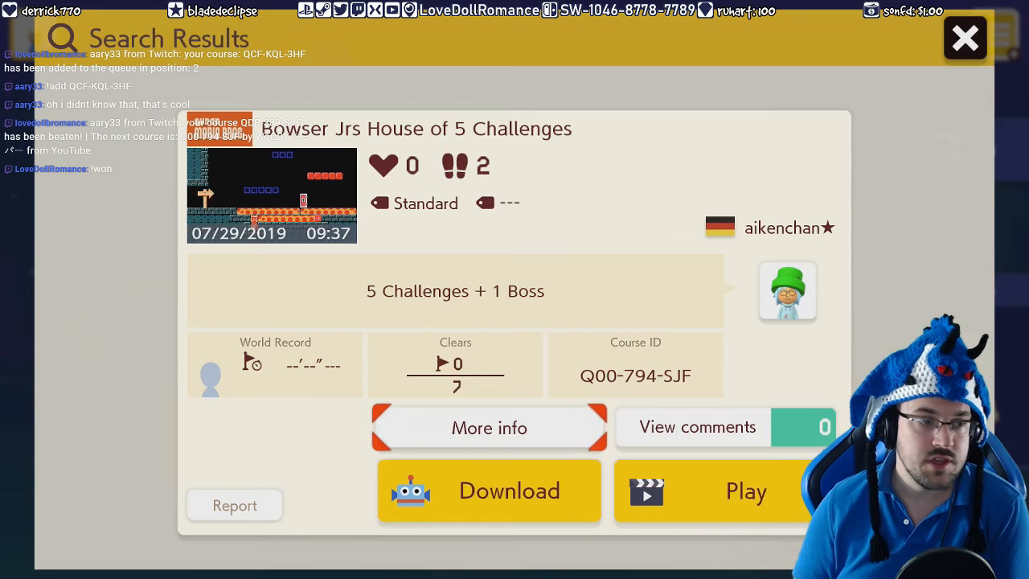
# - Choose Play on the course detail screen to start Bowser Jrs House of 5 Challenges
pyautogui.click(745, 491)
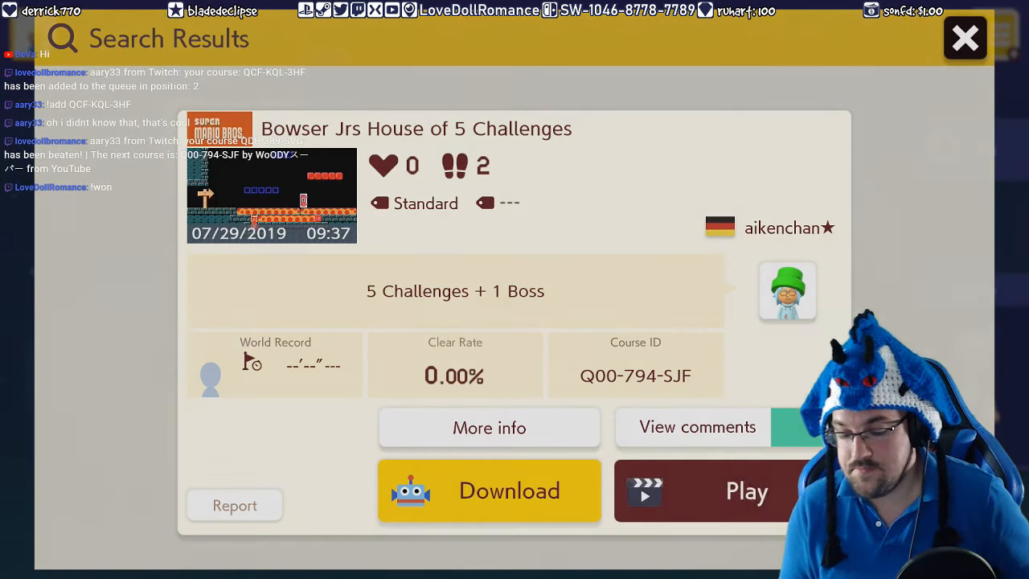
pyautogui.click(965, 38)
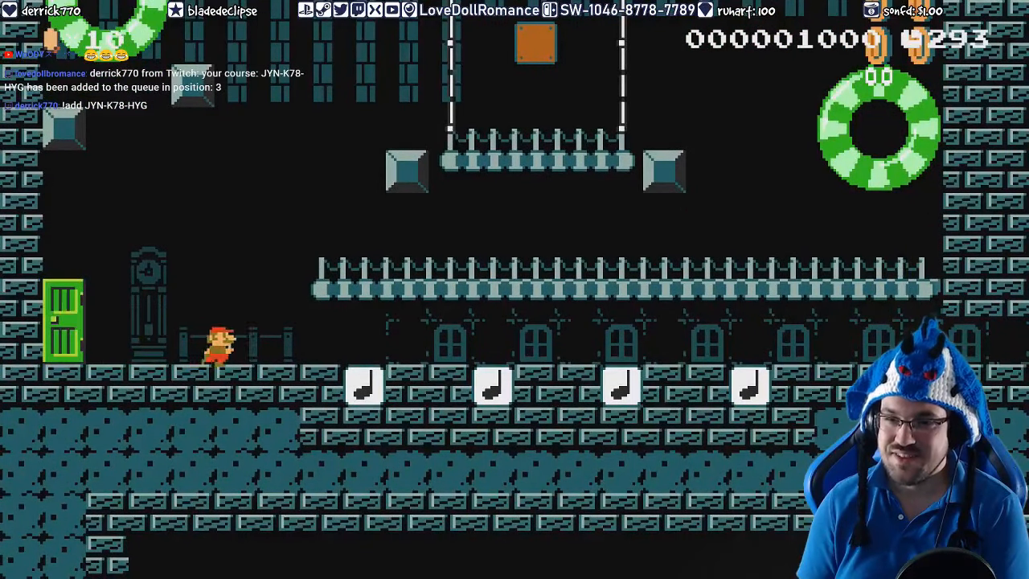
# - Jump Mario up toward the railed platform above the note blocks
pyautogui.press('right')
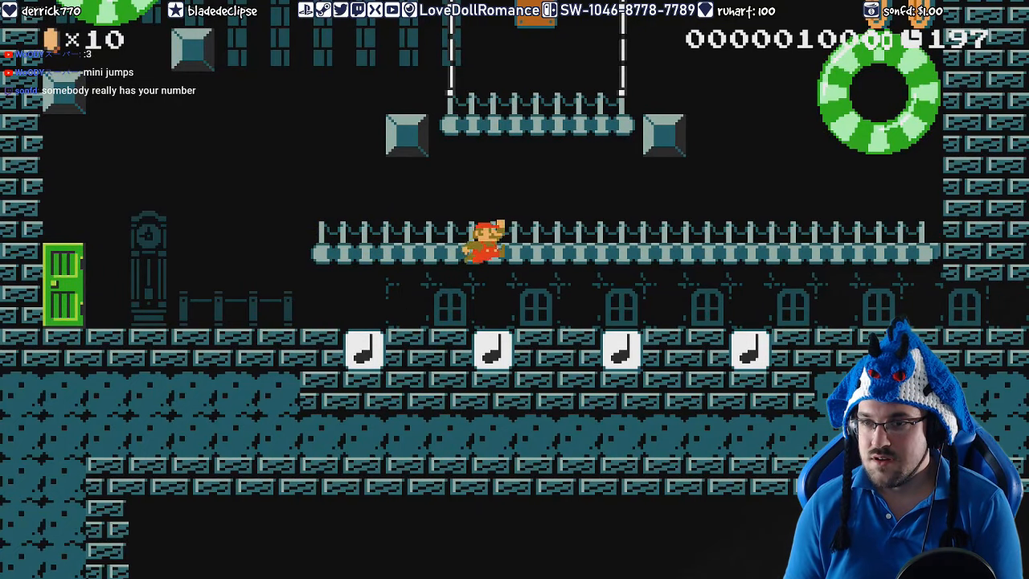
# - Hop Mario onto the railed platform, run along it, then bring up the pause menu
pyautogui.press('Right')
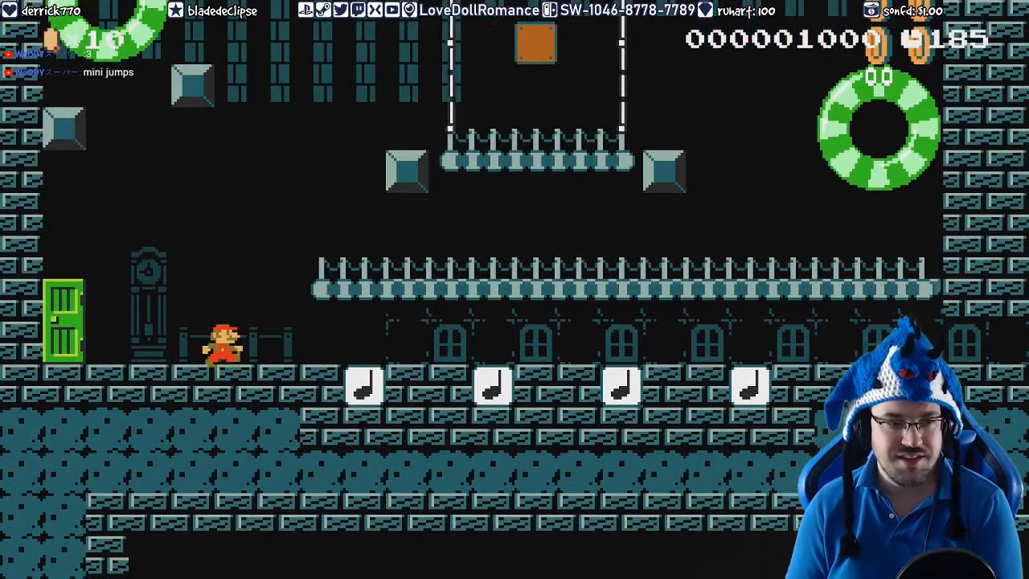
pyautogui.press('space')
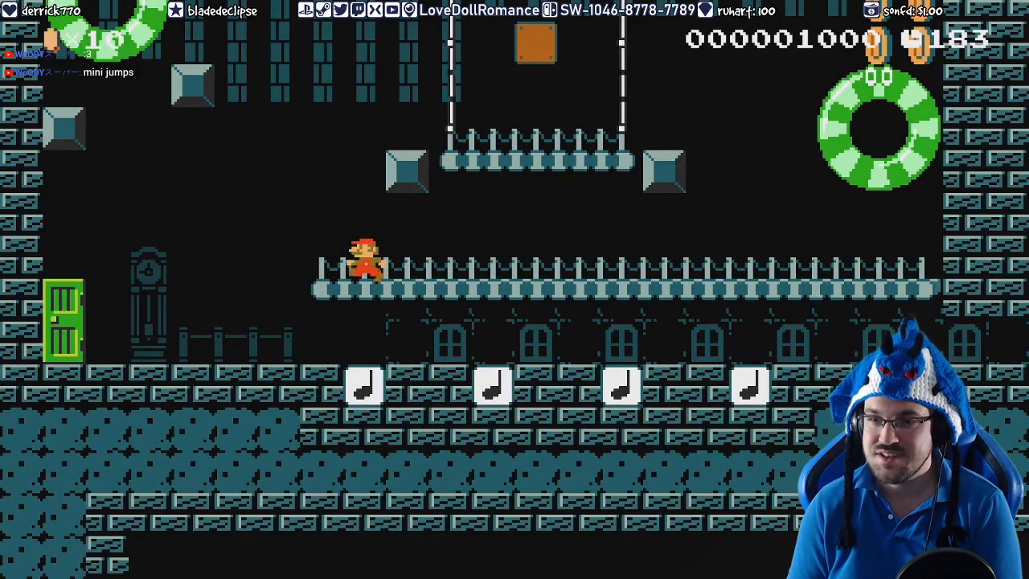
pyautogui.press('right')
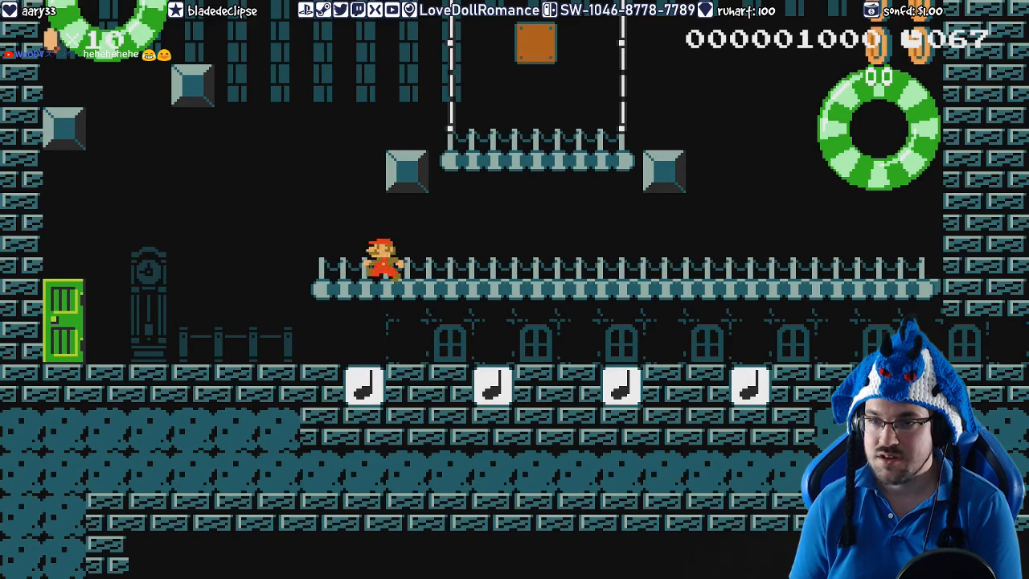
pyautogui.press('left')
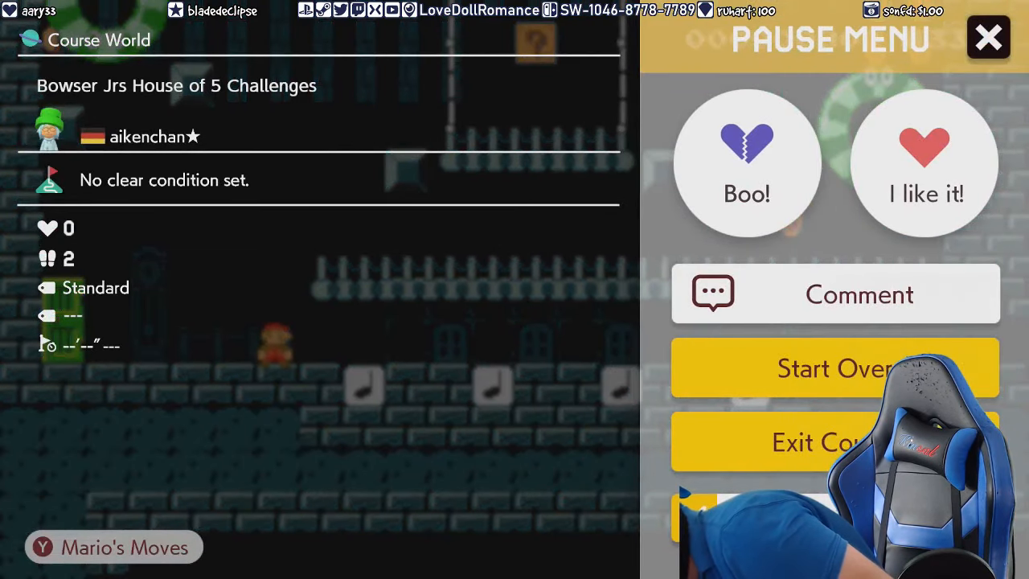
# - Suspend the game to the Switch HOME Menu with the HOME button
pyautogui.press('home')
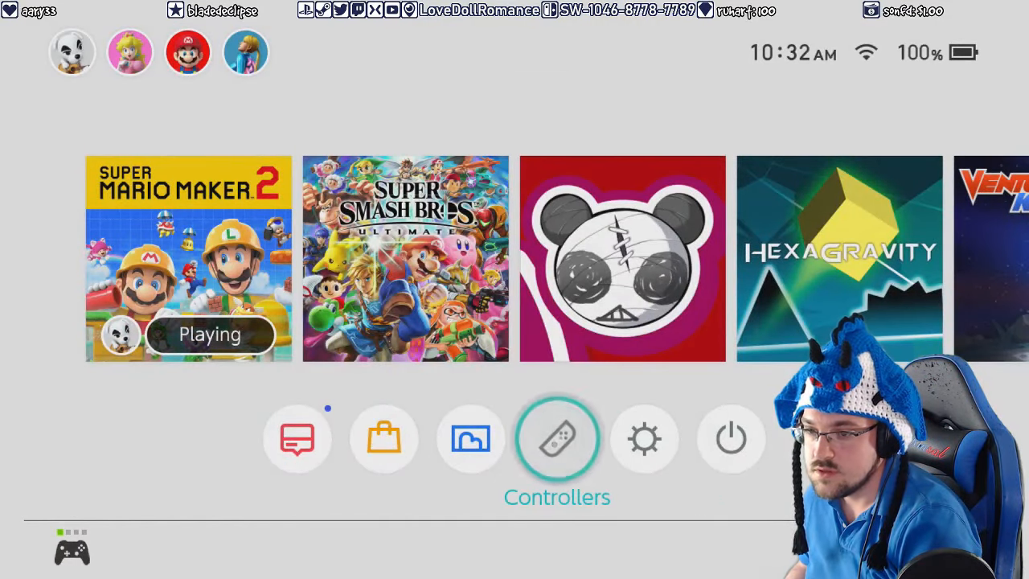
# - Close the Controllers screen and resume the paused Bowser Jrs House course
pyautogui.click(557, 438)
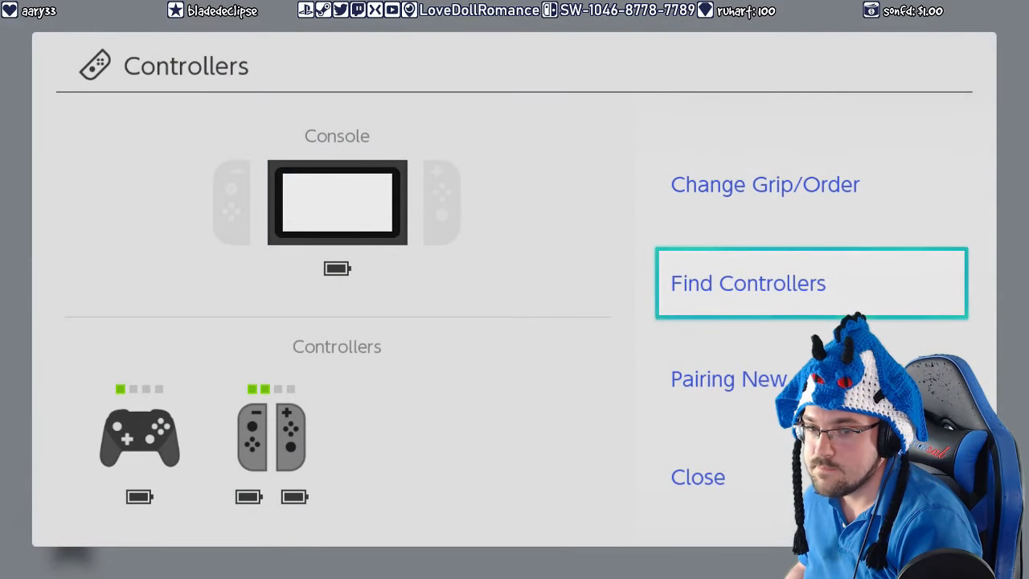
pyautogui.click(698, 477)
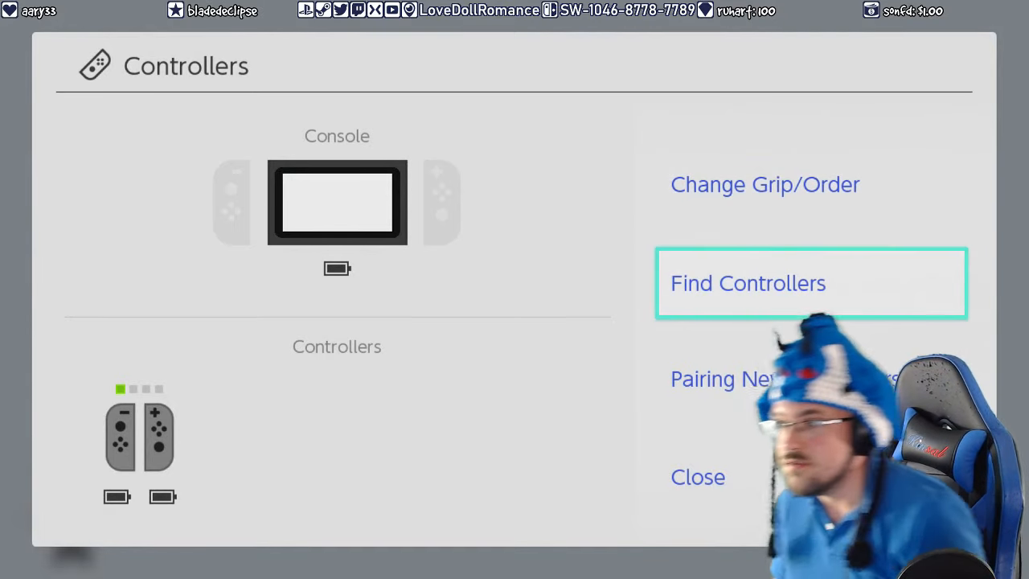
pyautogui.click(697, 477)
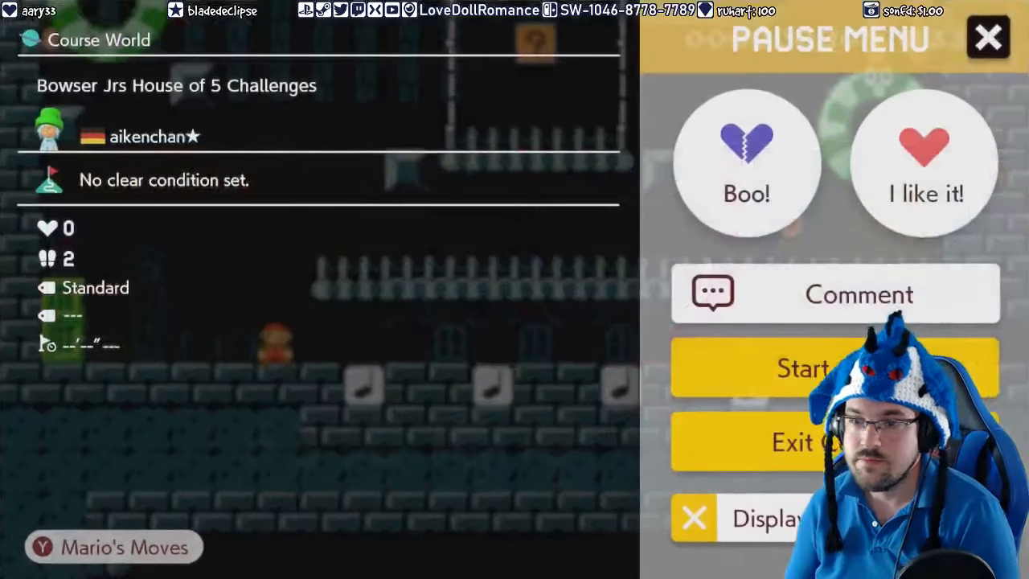
# - Give the course an 'I like it!' and resume play in the castle room
pyautogui.click(924, 161)
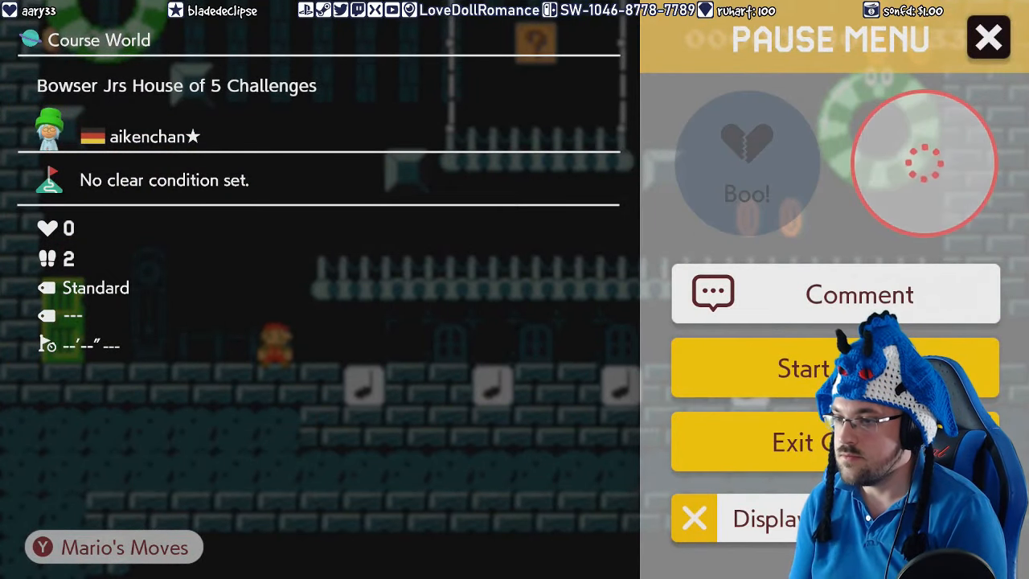
pyautogui.click(803, 367)
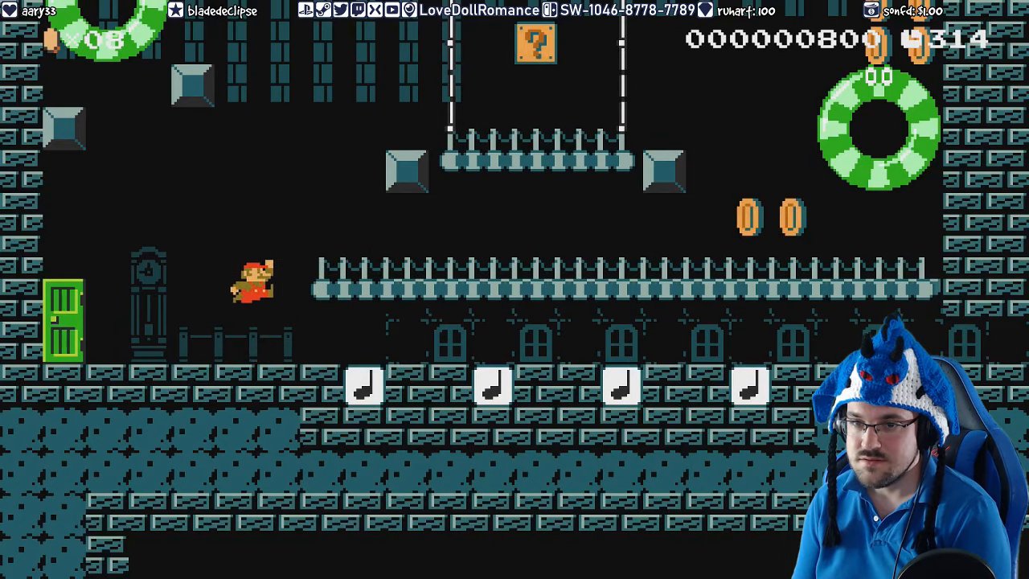
pyautogui.press('right')
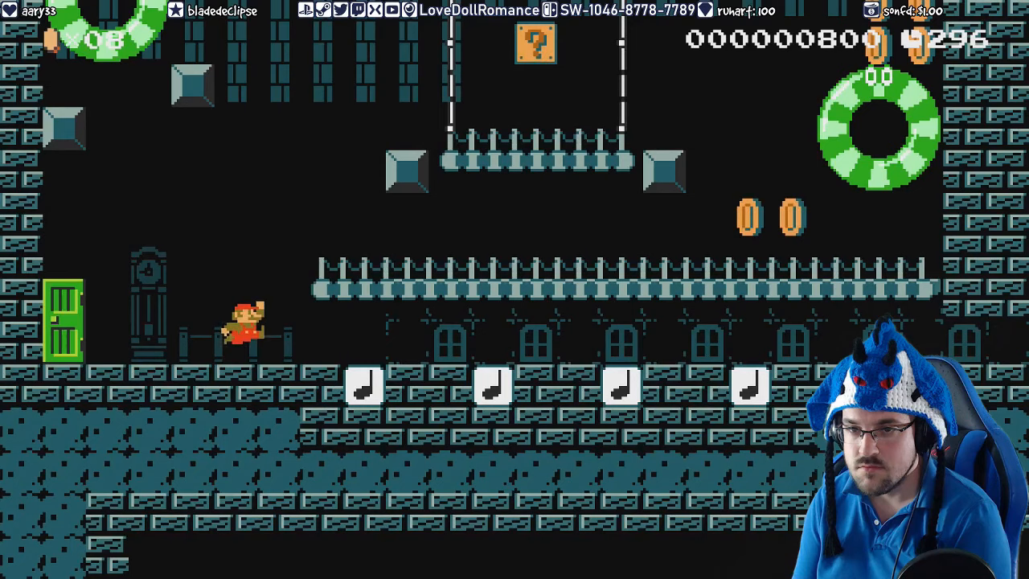
pyautogui.press('right')
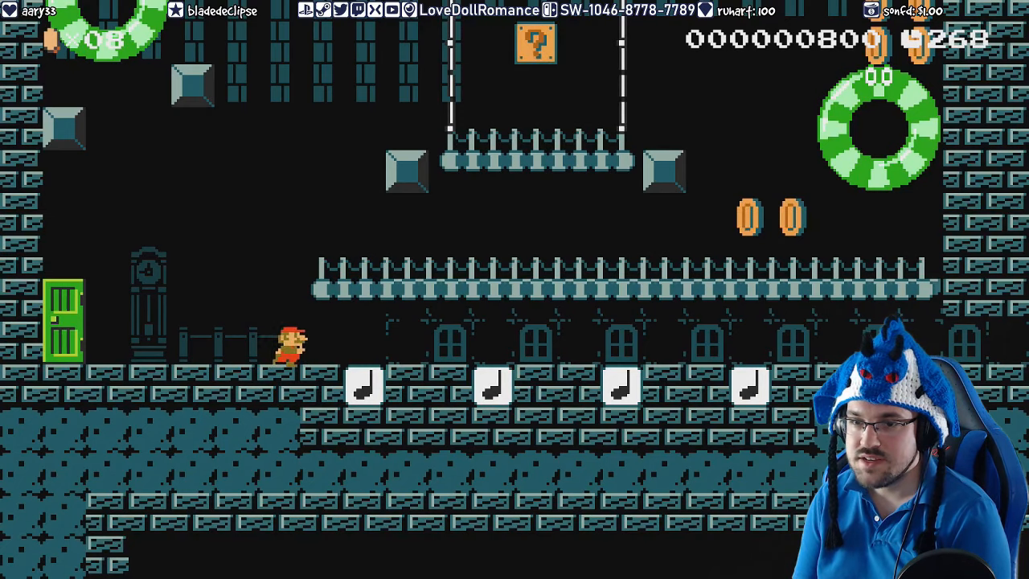
pyautogui.press('Left')
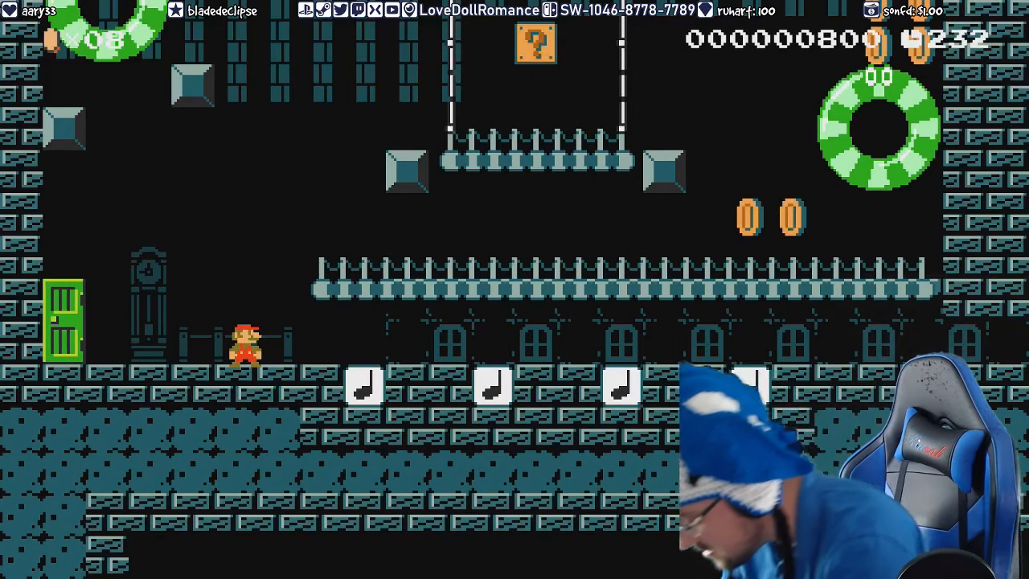
pyautogui.press('home')
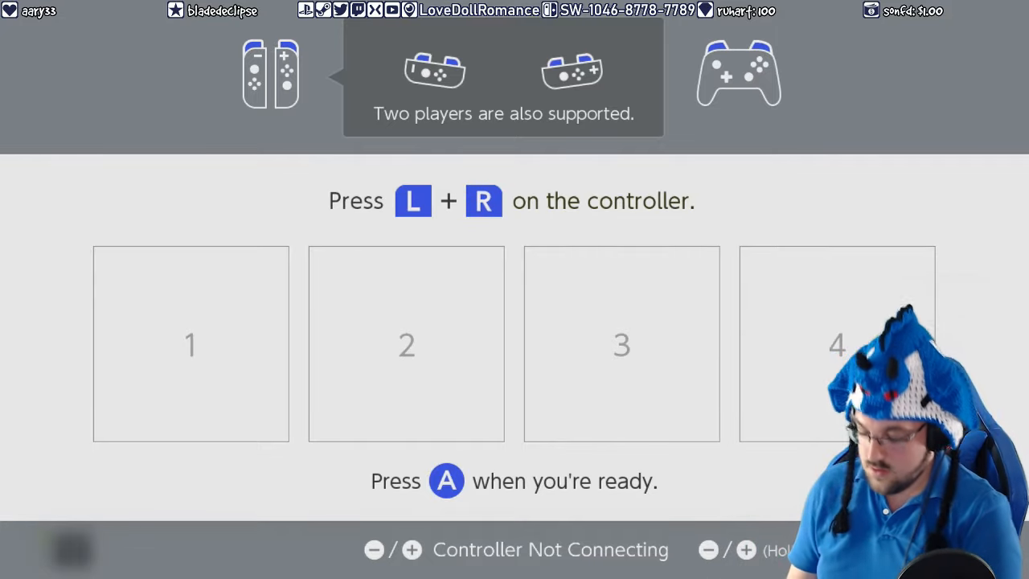
# - Reconnect the controller with L+R and close the Mario's Moves guide
pyautogui.press('L+R')
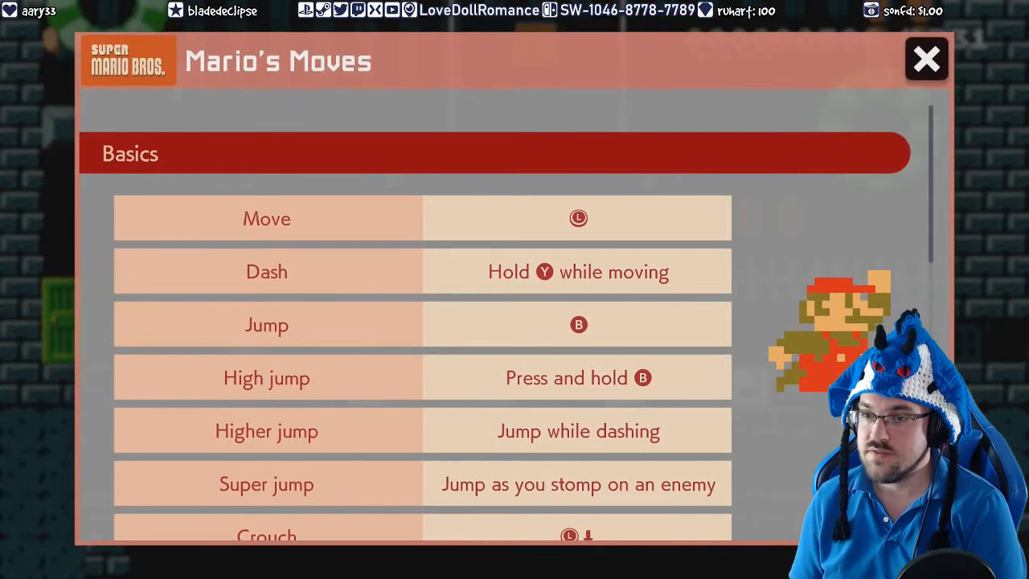
pyautogui.click(926, 59)
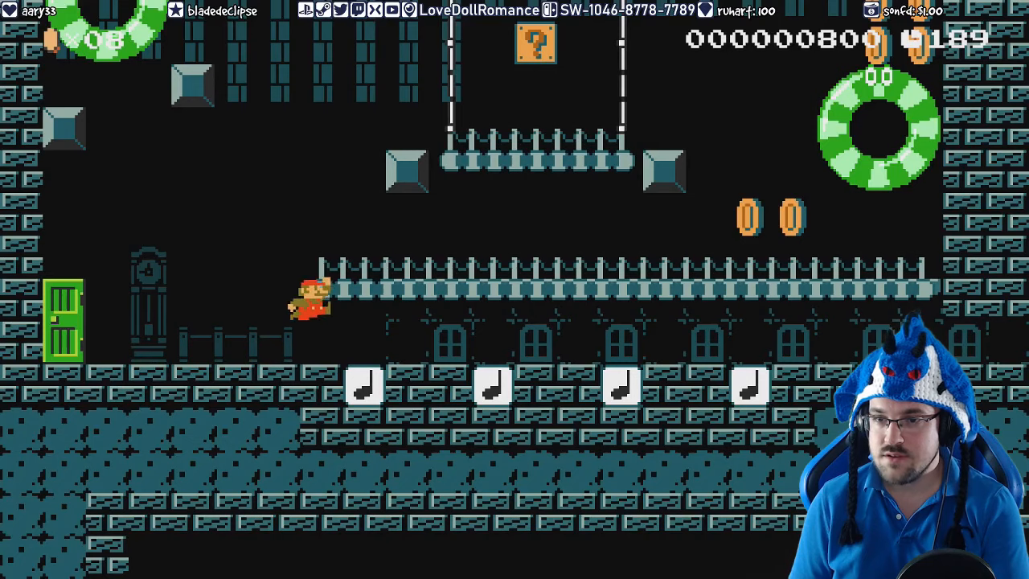
# - Jump Mario back onto the fence platform, then pause the course
pyautogui.press('Left')
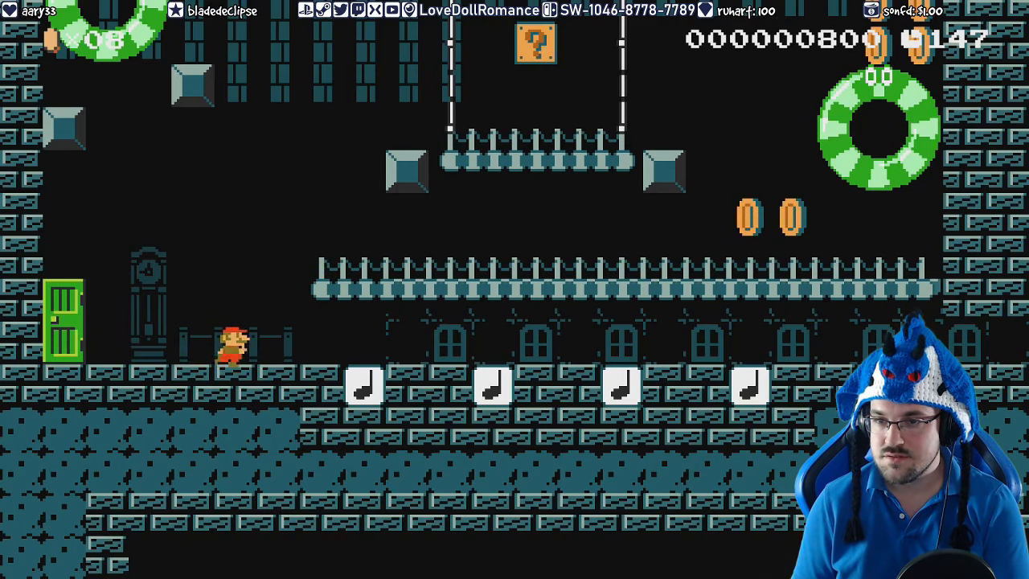
pyautogui.press('Right')
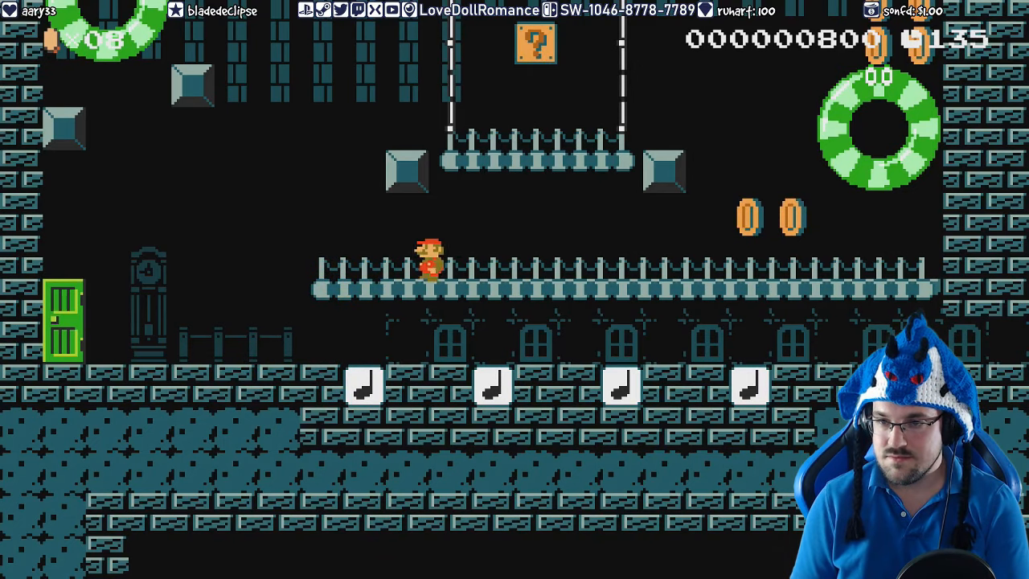
pyautogui.press('Left')
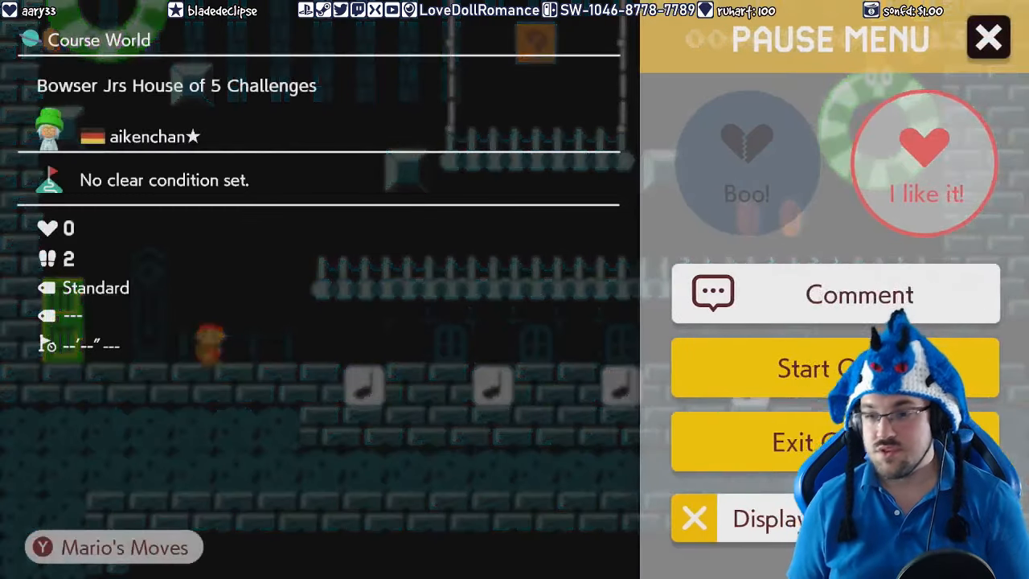
# - Write the text comment 'mini jump 2 tough' and post it on the course
pyautogui.click(836, 294)
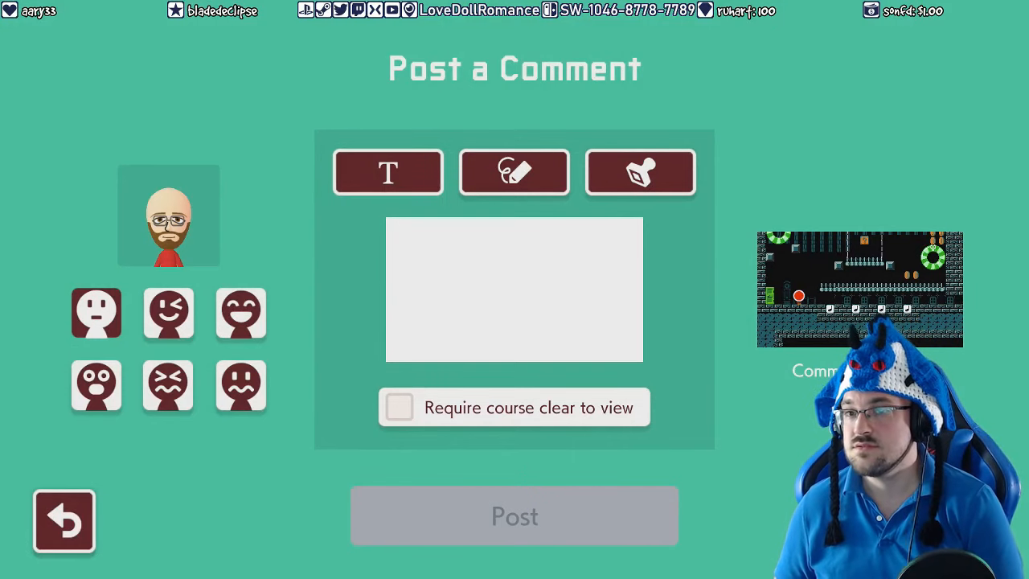
pyautogui.click(514, 289)
pyautogui.write('mini jump 2')
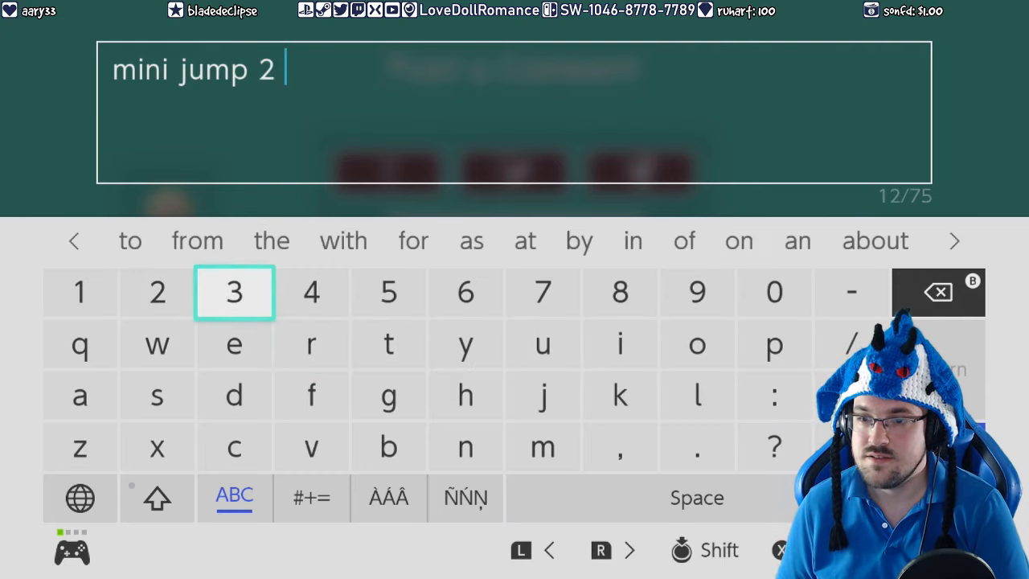
pyautogui.click(388, 343)
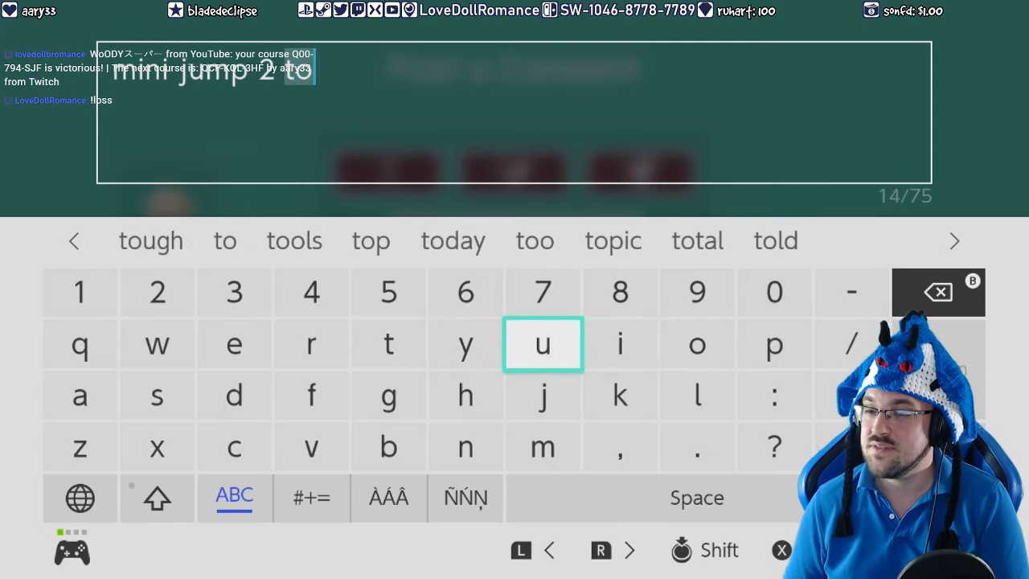
pyautogui.click(151, 240)
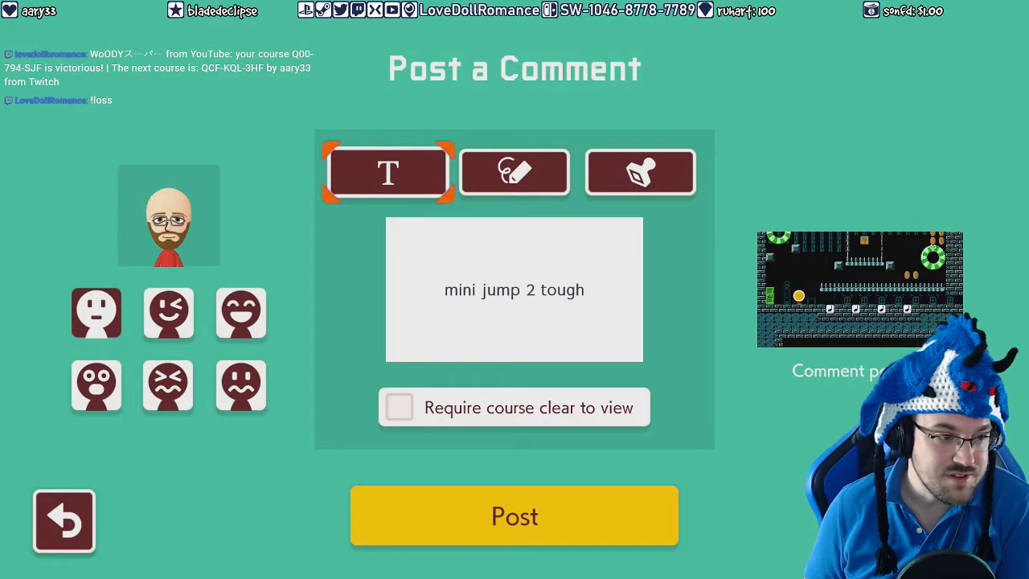
pyautogui.click(514, 516)
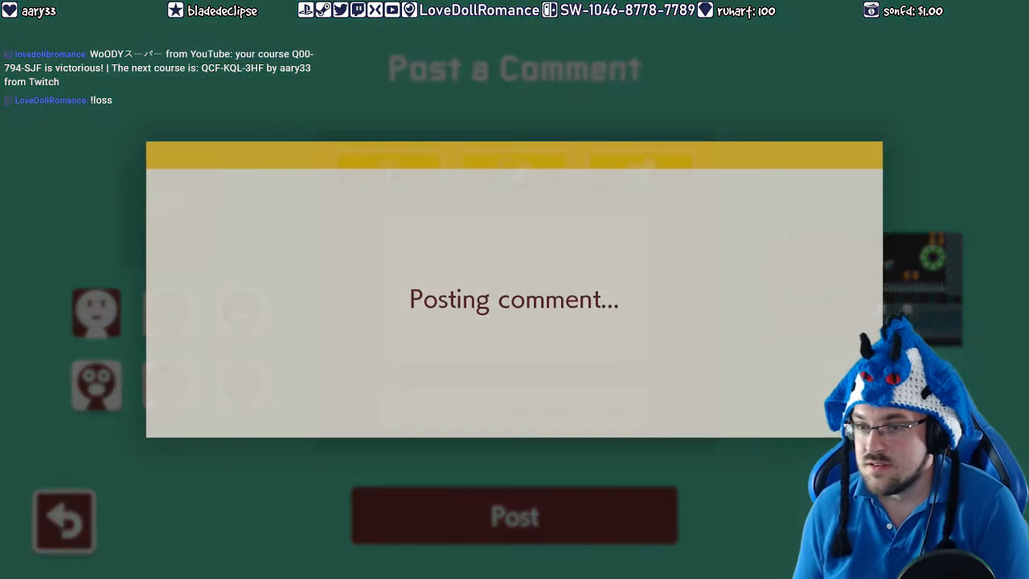